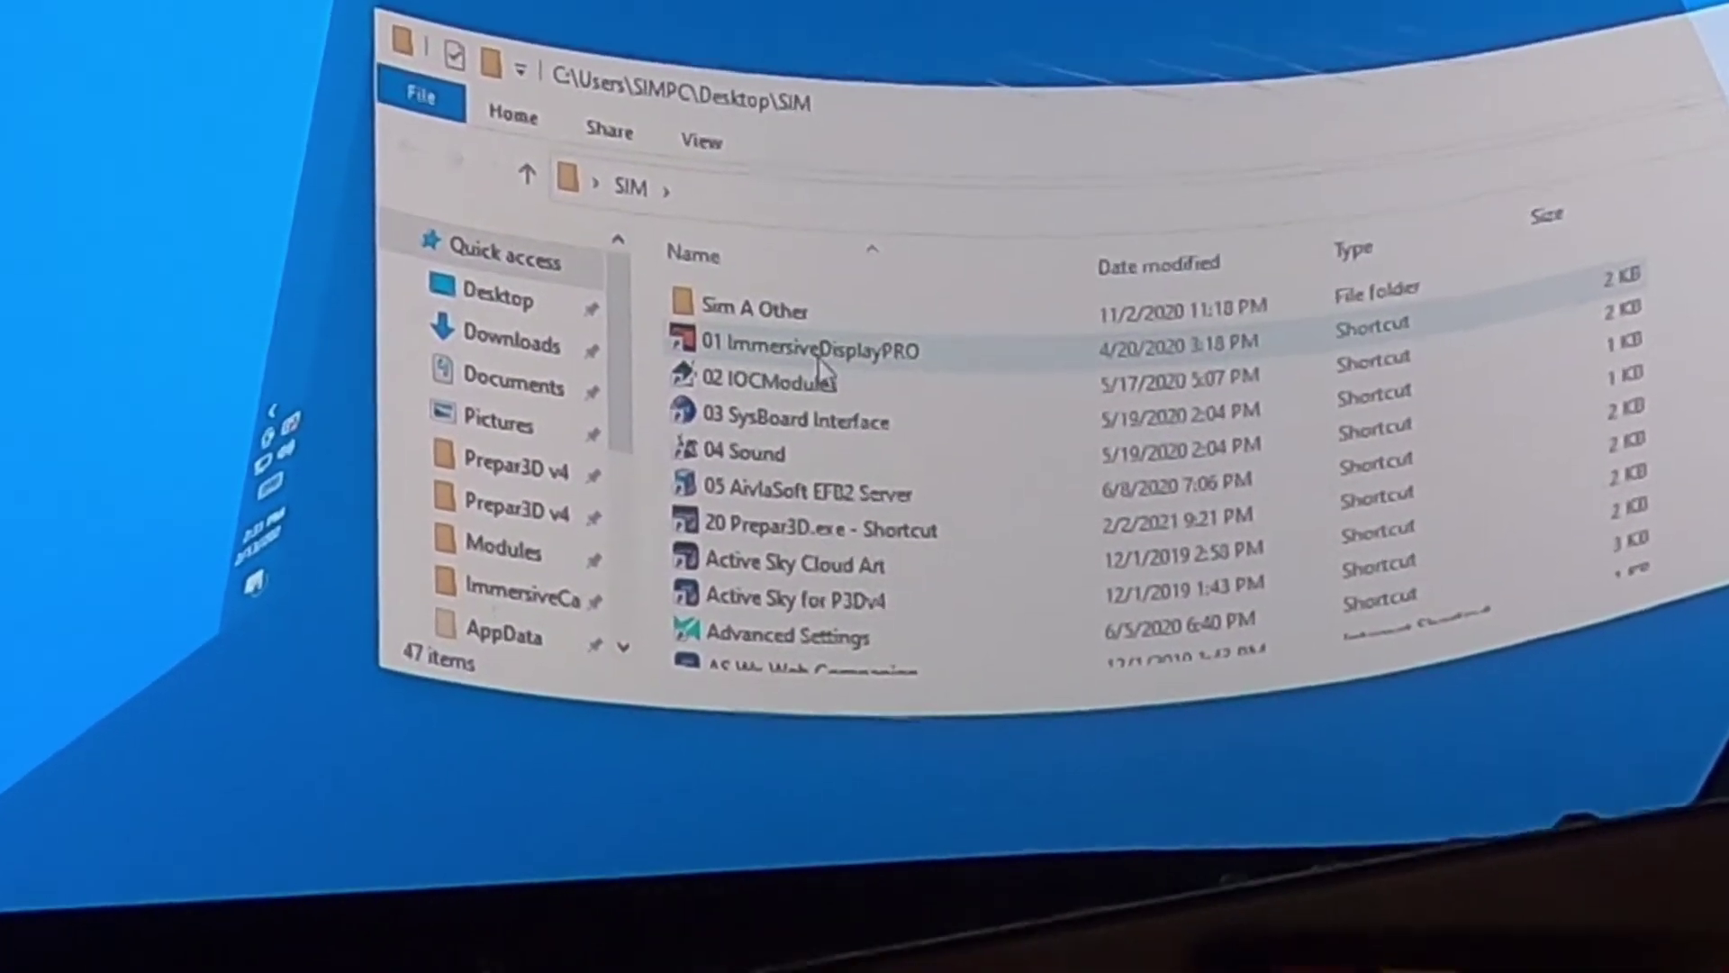
Launch the 01 ImmersiveDisplayPRO shortcut from the SIM folder to bring up the Fly Elise-ng splash
left_click(808, 349)
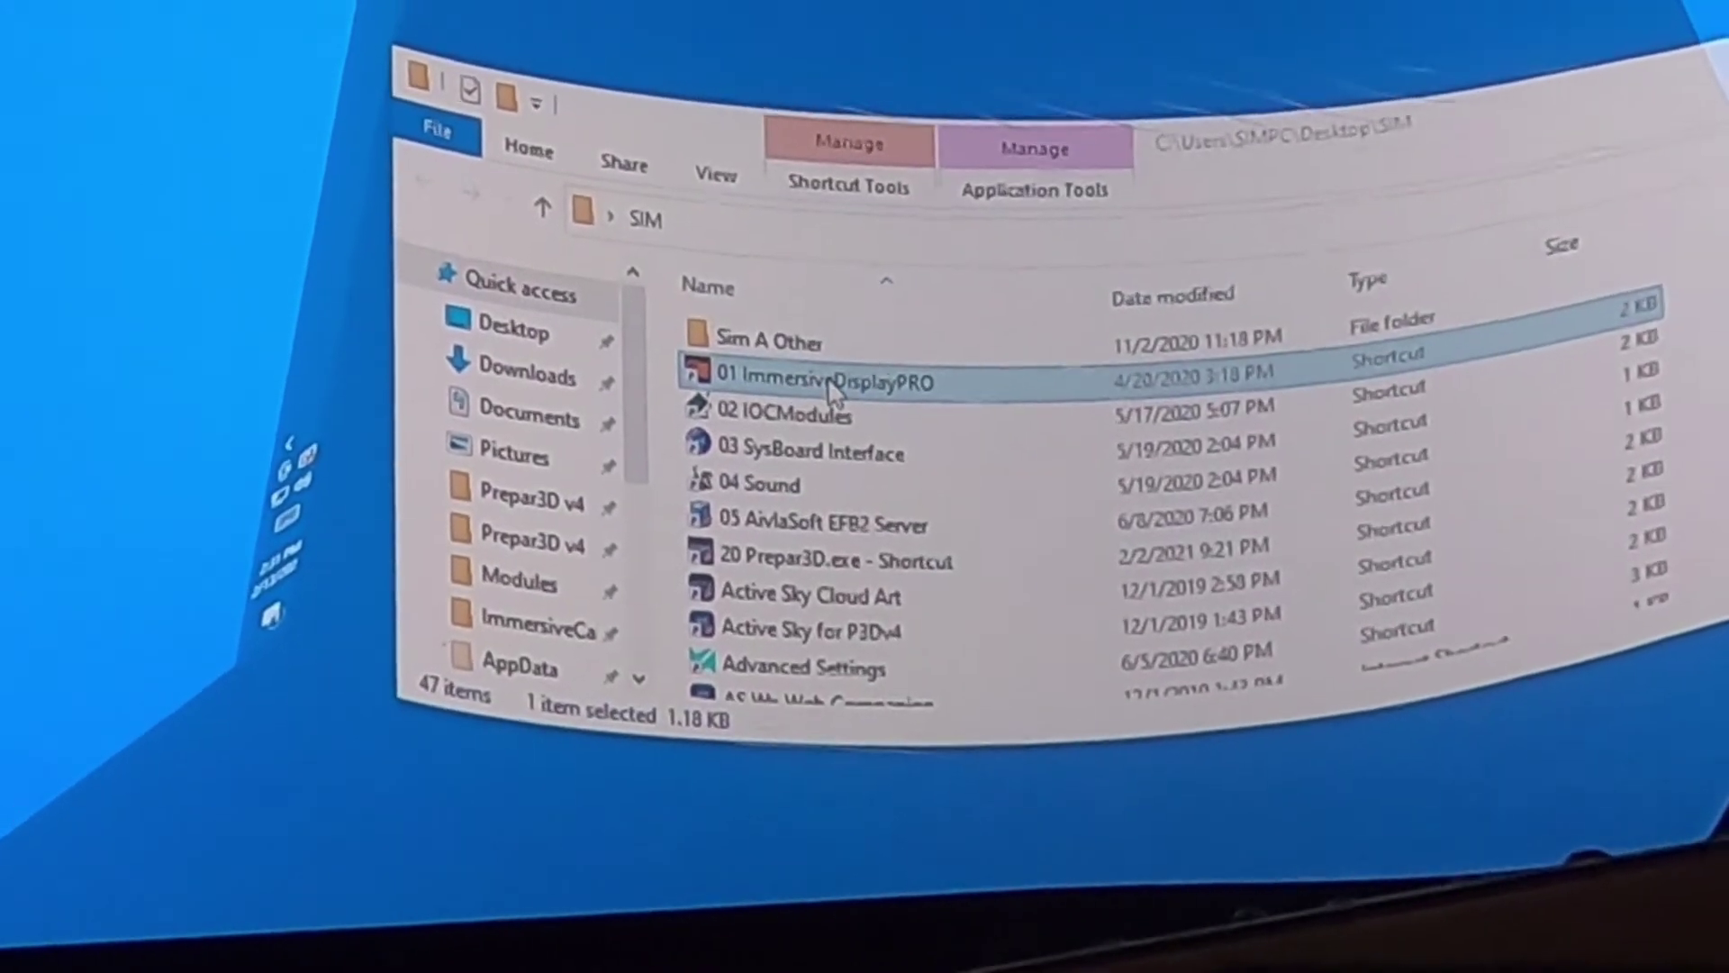
double_click(825, 384)
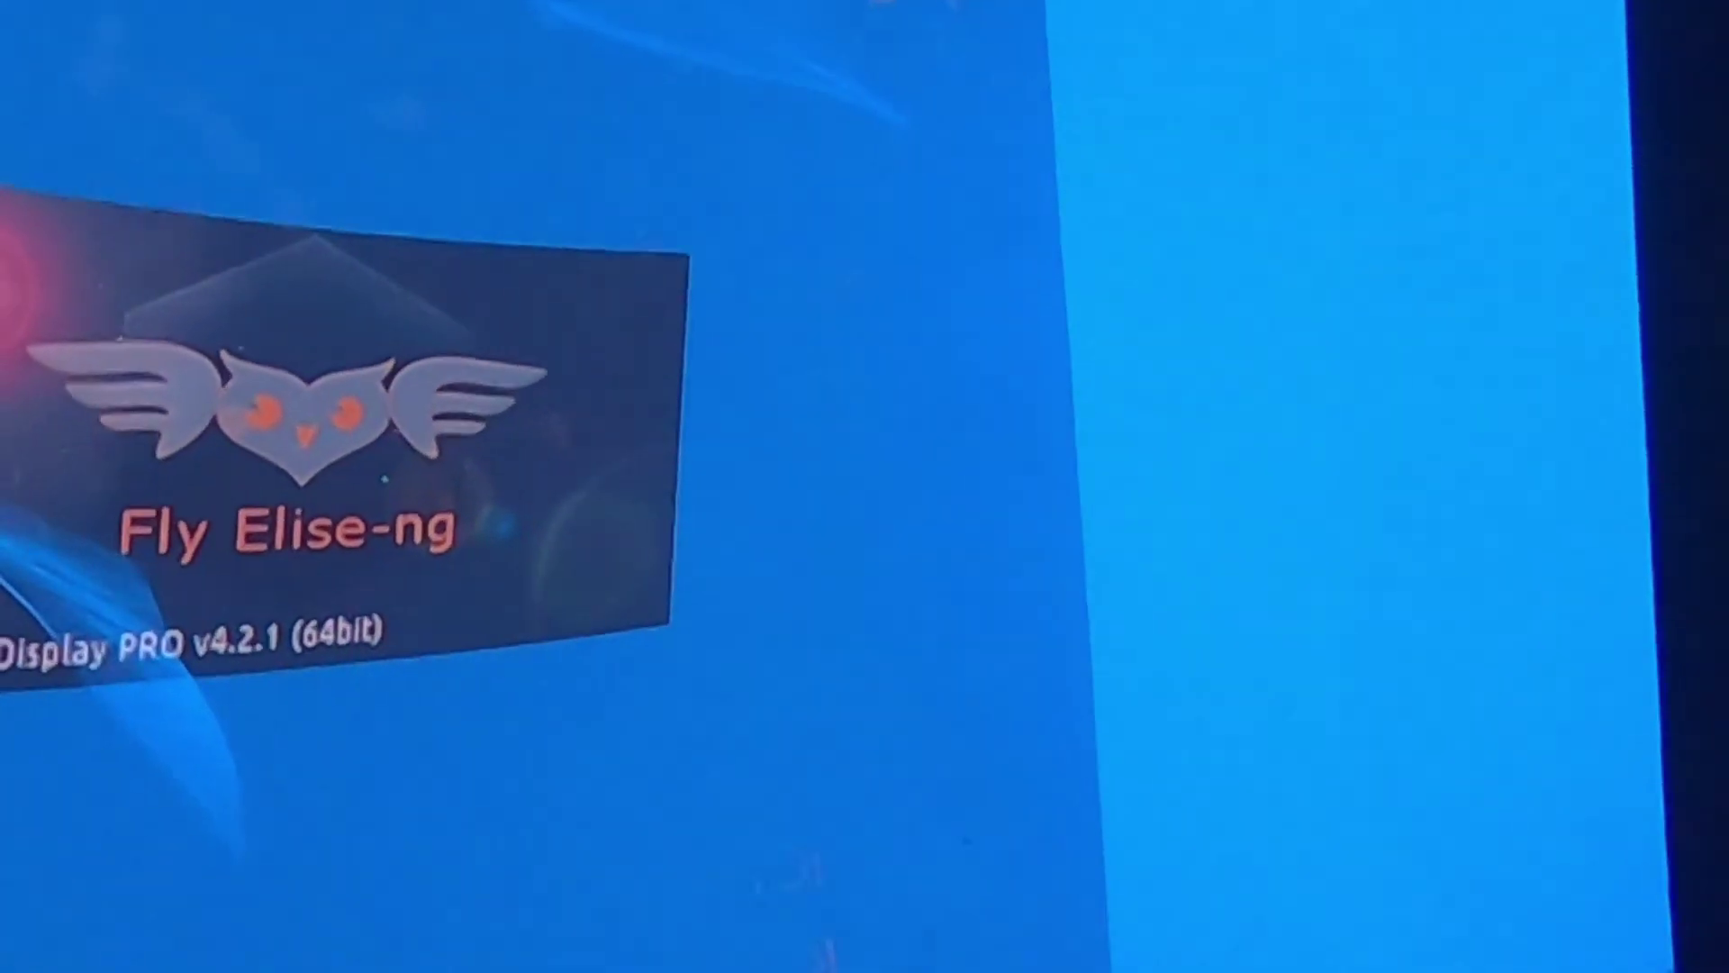